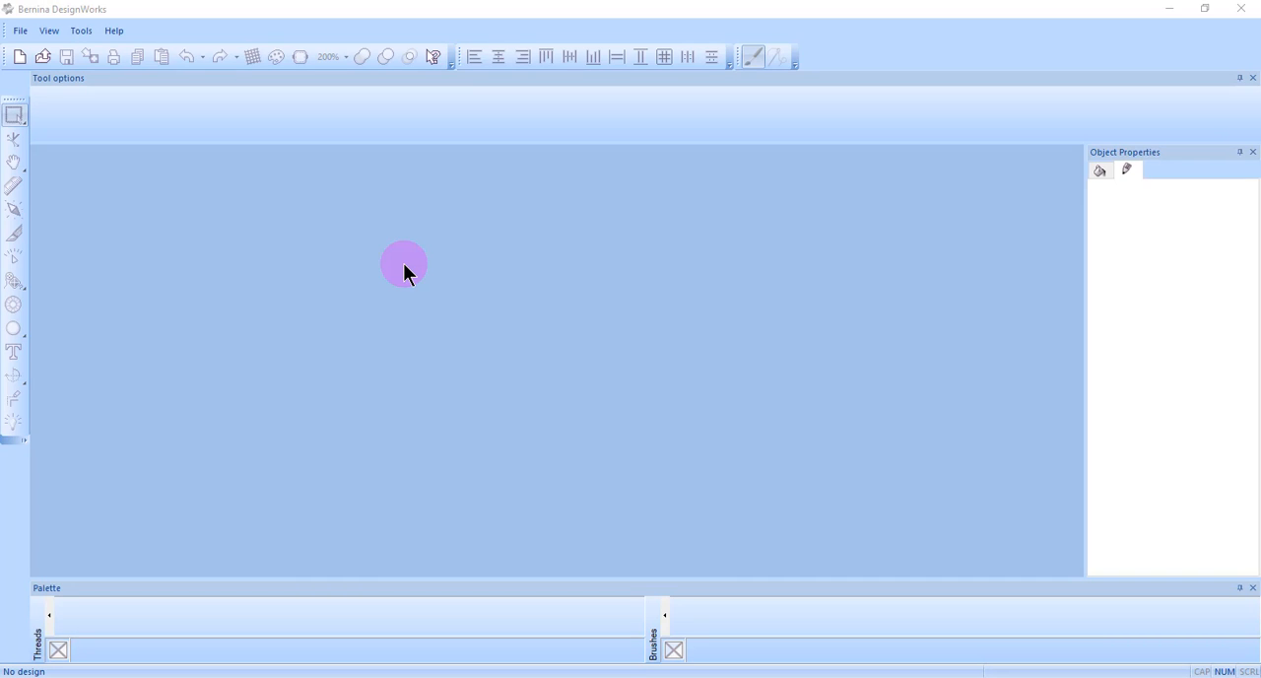
- Bring up the File options with the recent drawings list
drag(402, 264, 385, 276)
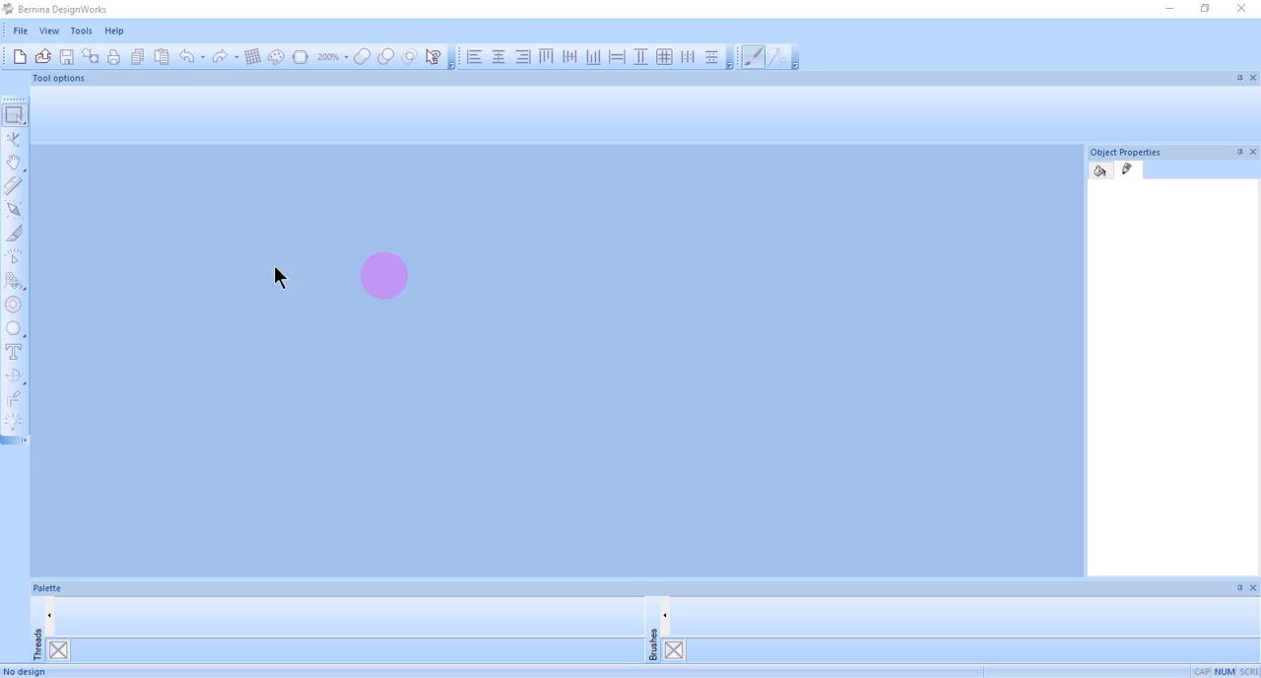
click(19, 29)
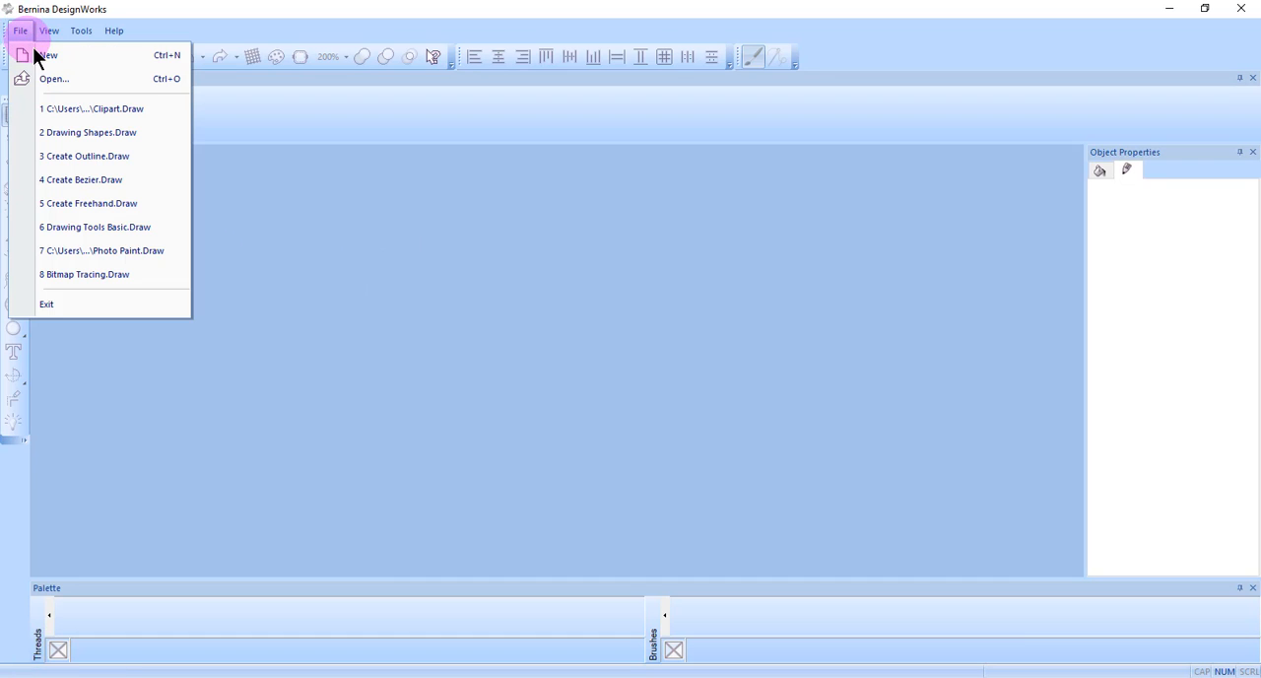
- Create a new untitled design from a blank 'New graphic' source
click(48, 55)
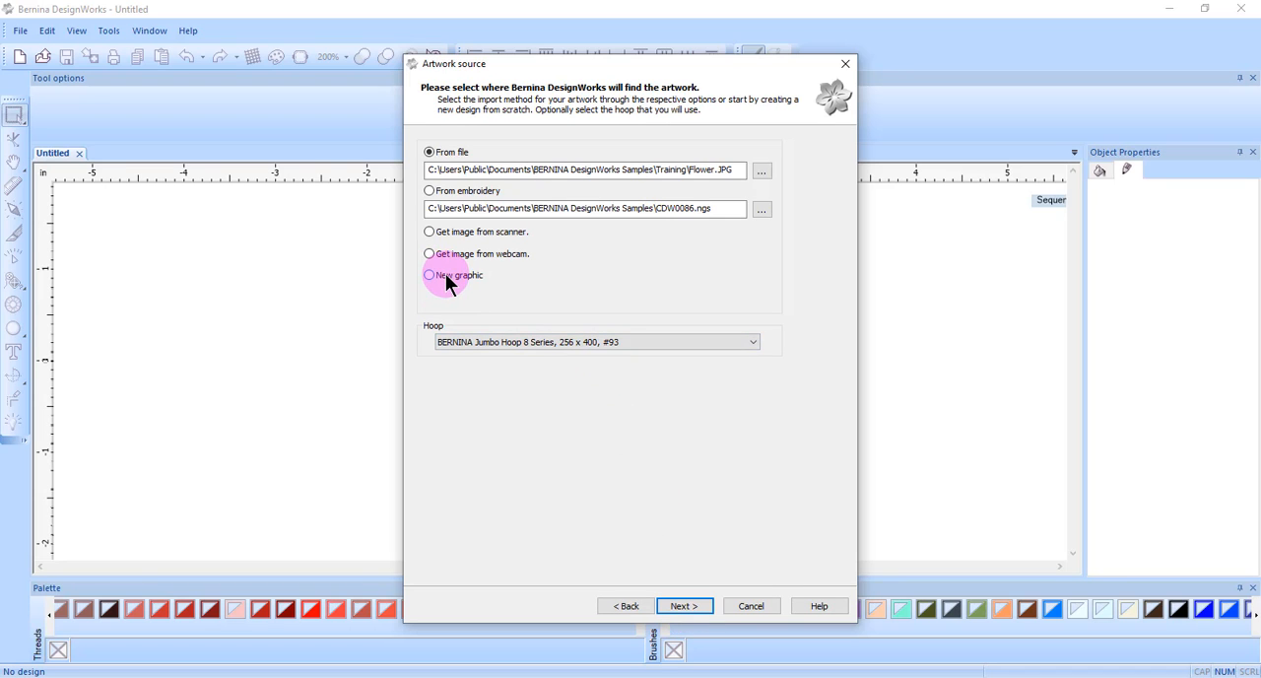
click(682, 605)
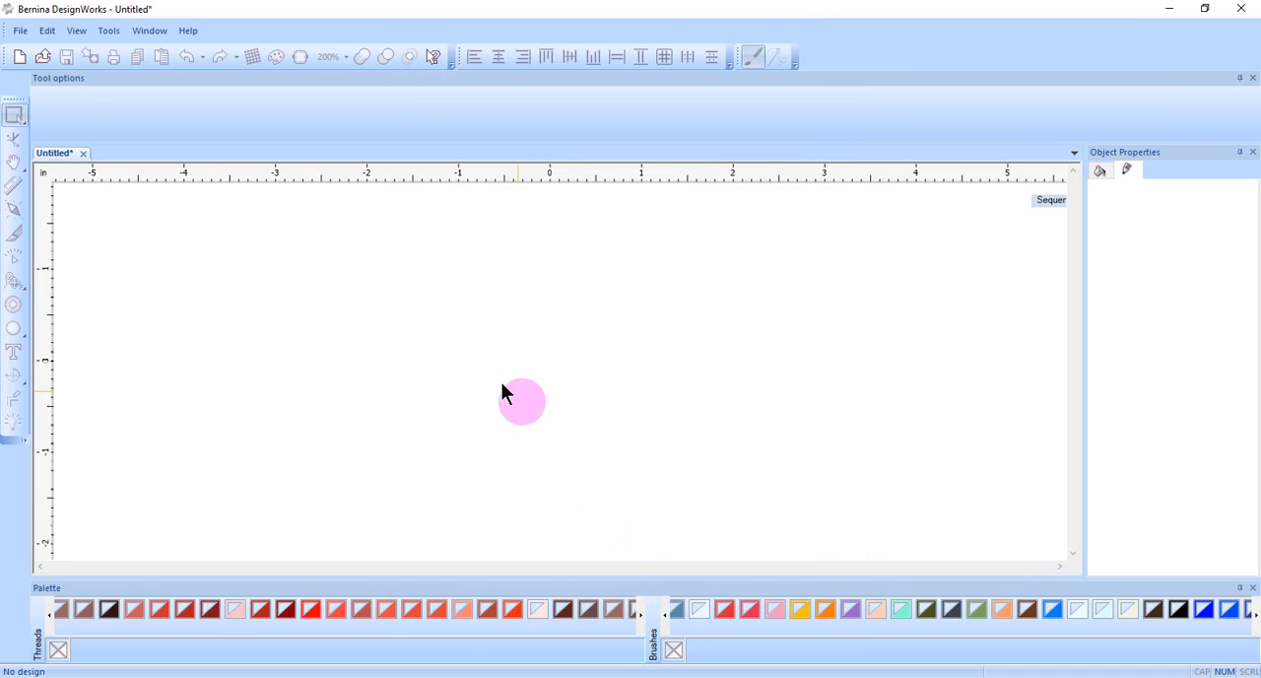
click(108, 29)
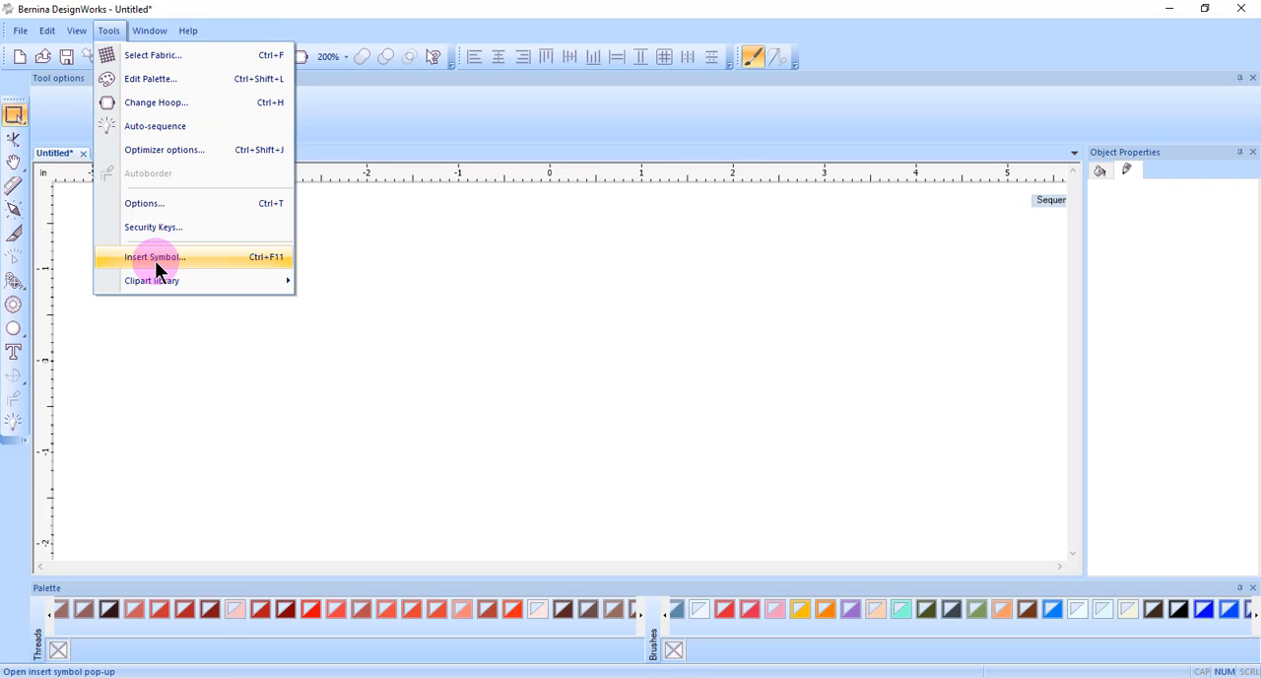
- Launch Insert Symbol from the Tools options, showing the Wingdings grid
click(154, 256)
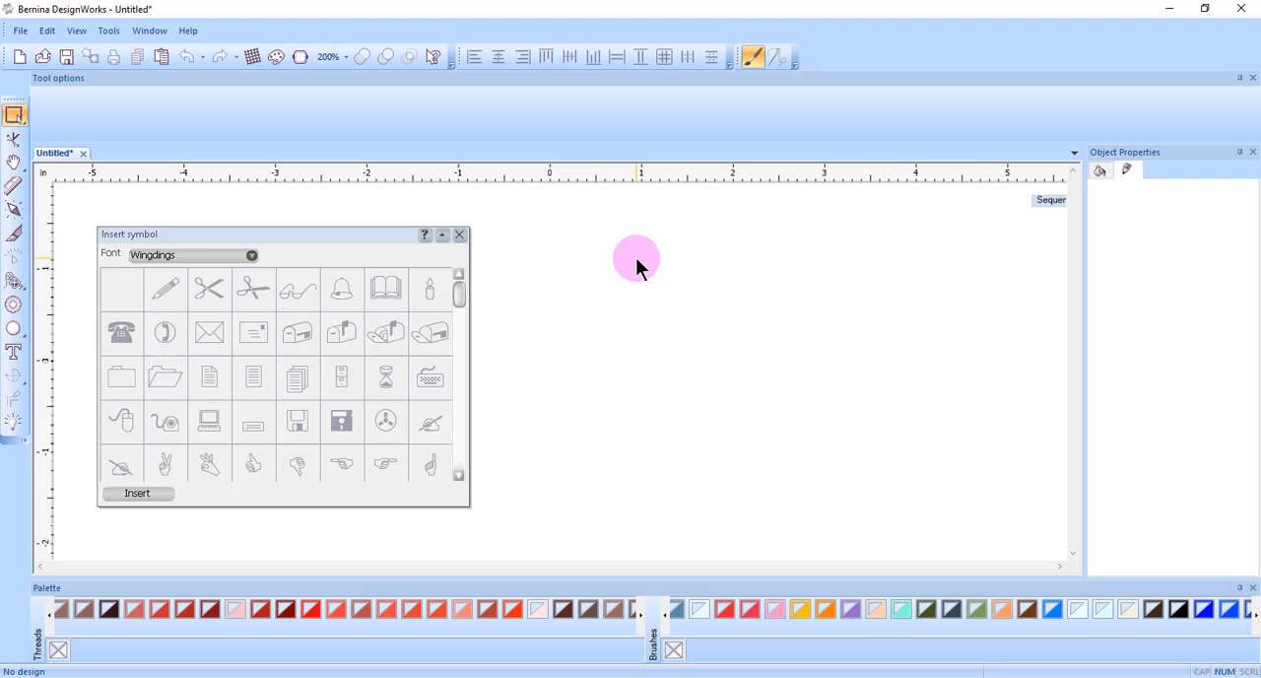
mouse_move(635, 264)
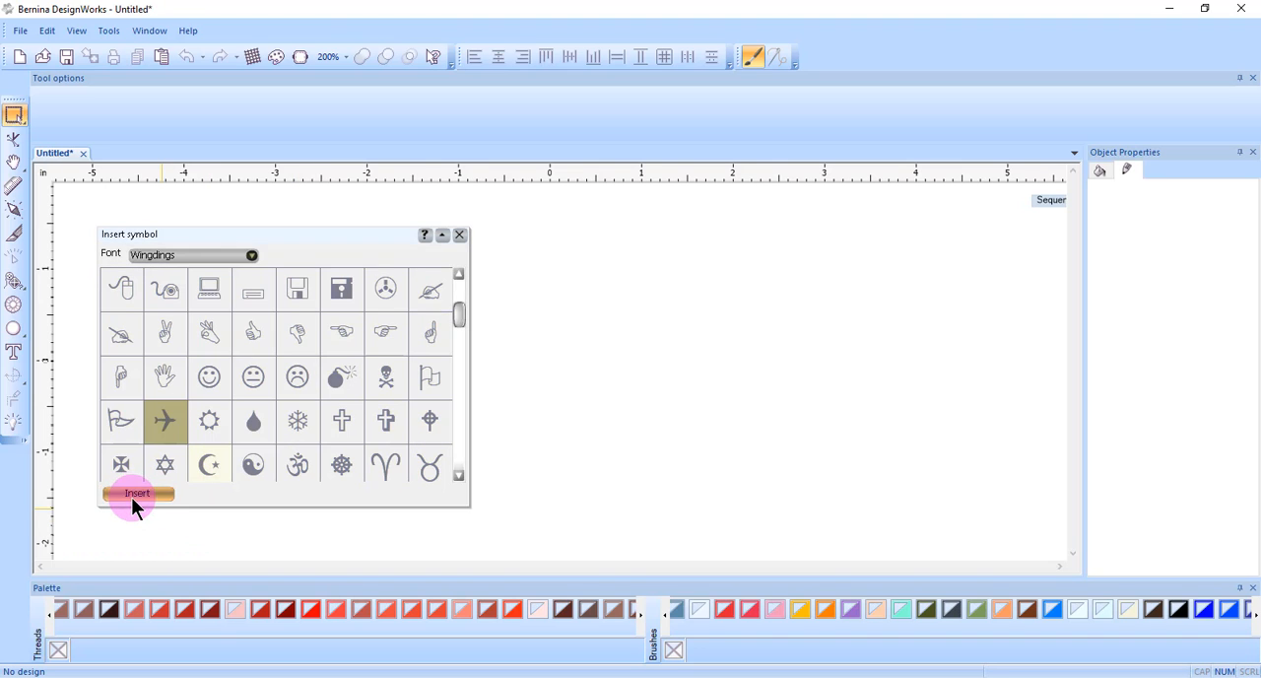
- Insert the Wingdings airplane onto the canvas as a large, tilted blue embroidery shape
click(138, 493)
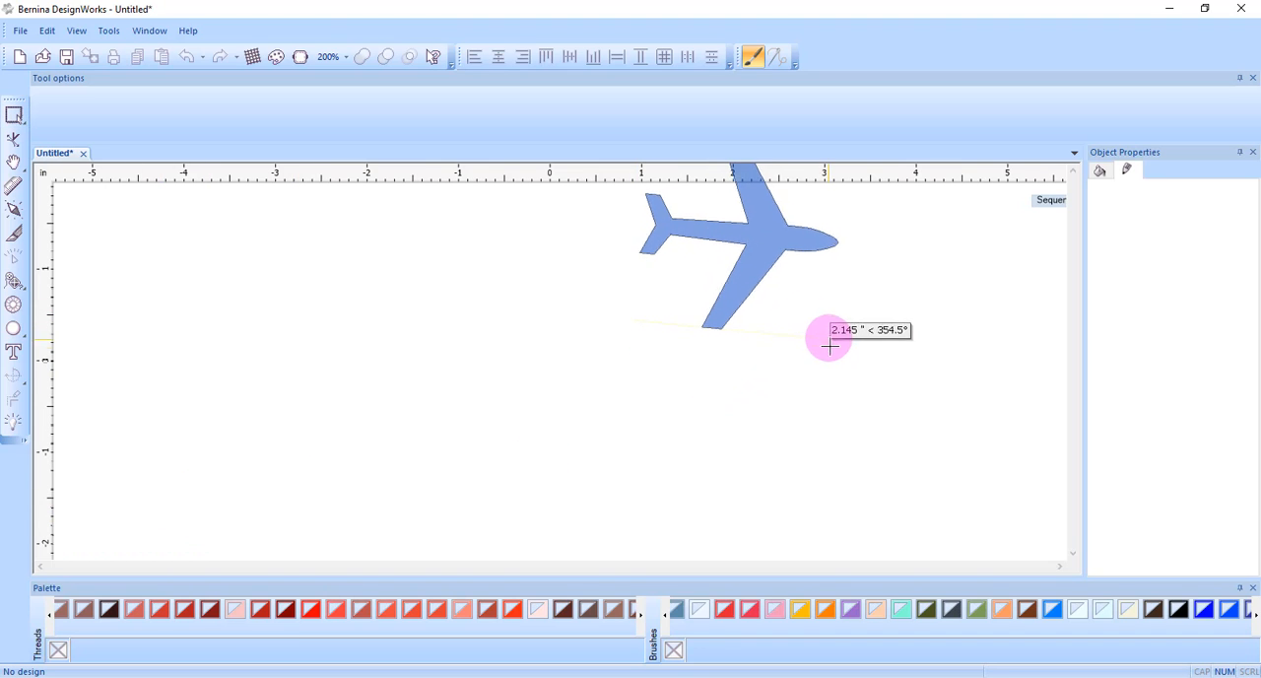
drag(830, 345, 903, 493)
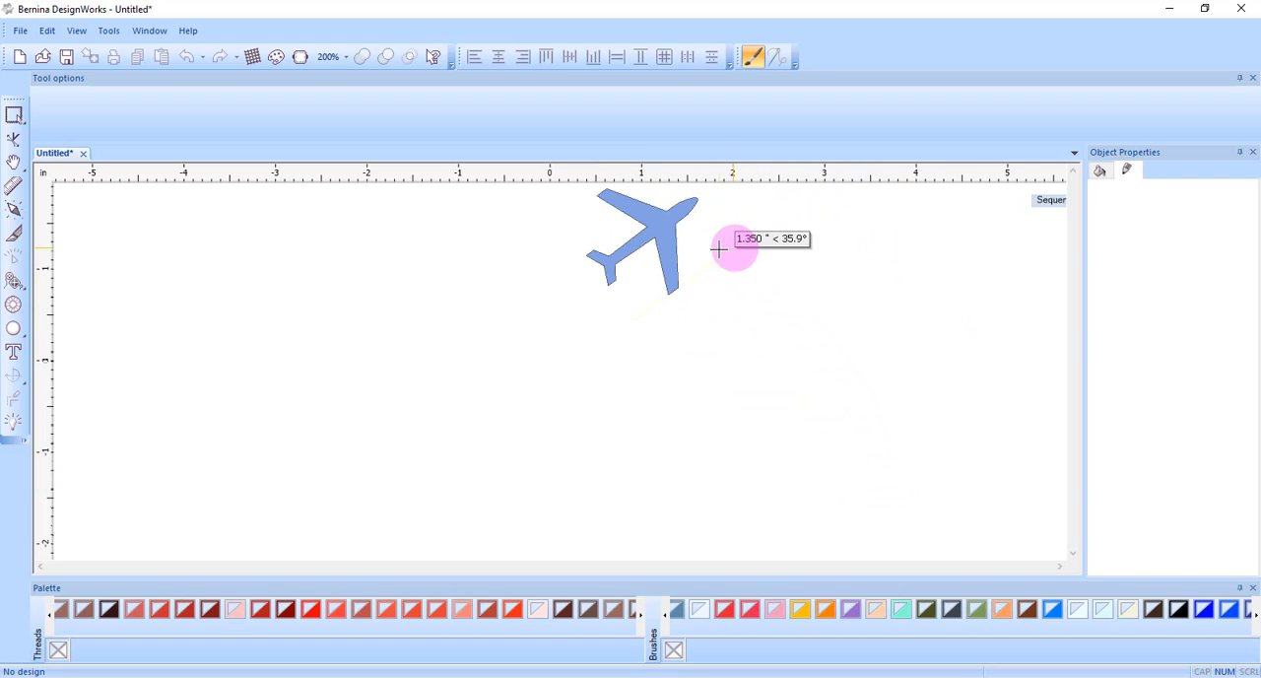
drag(719, 249, 798, 241)
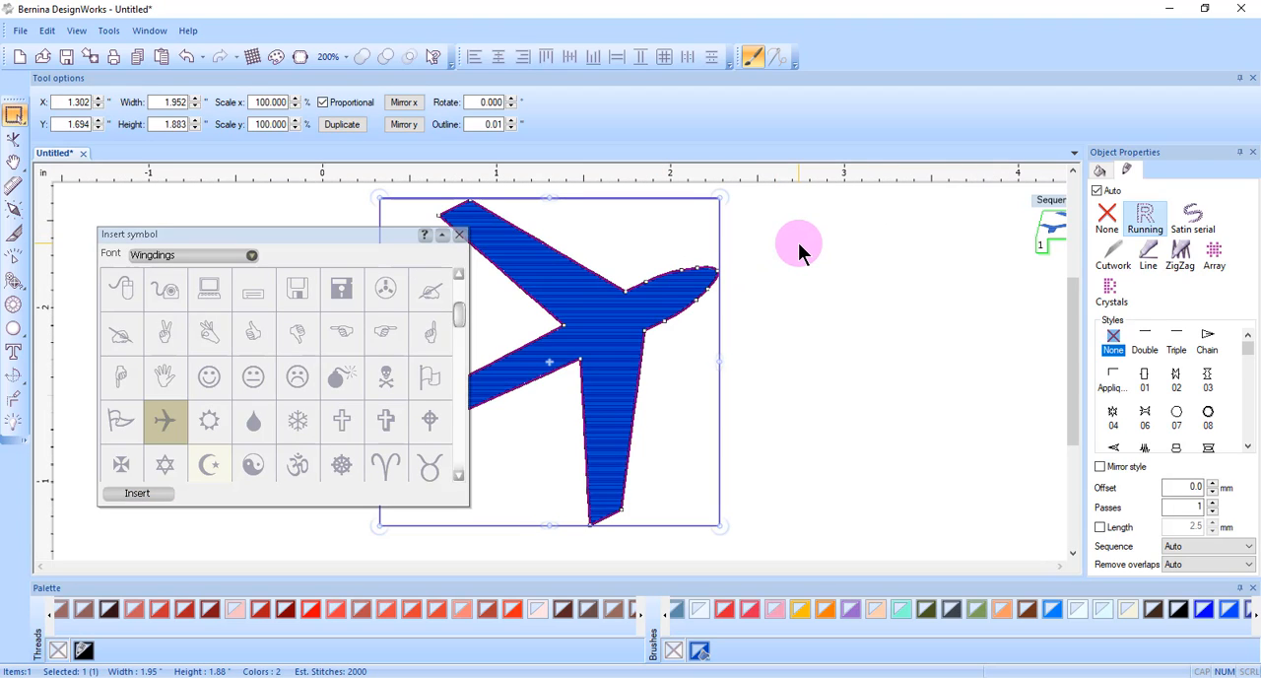
mouse_move(766, 357)
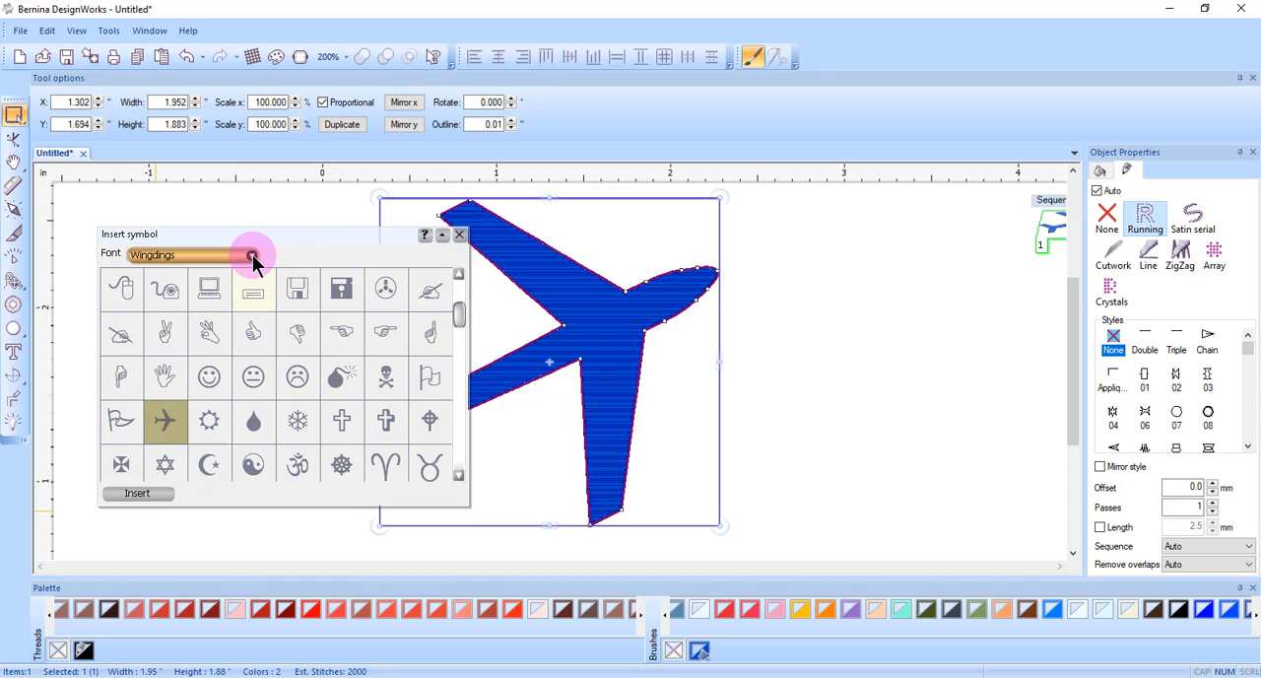
- Switch the symbol font to Webdings and pick the sun-like ring symbol beside the airplane
click(253, 254)
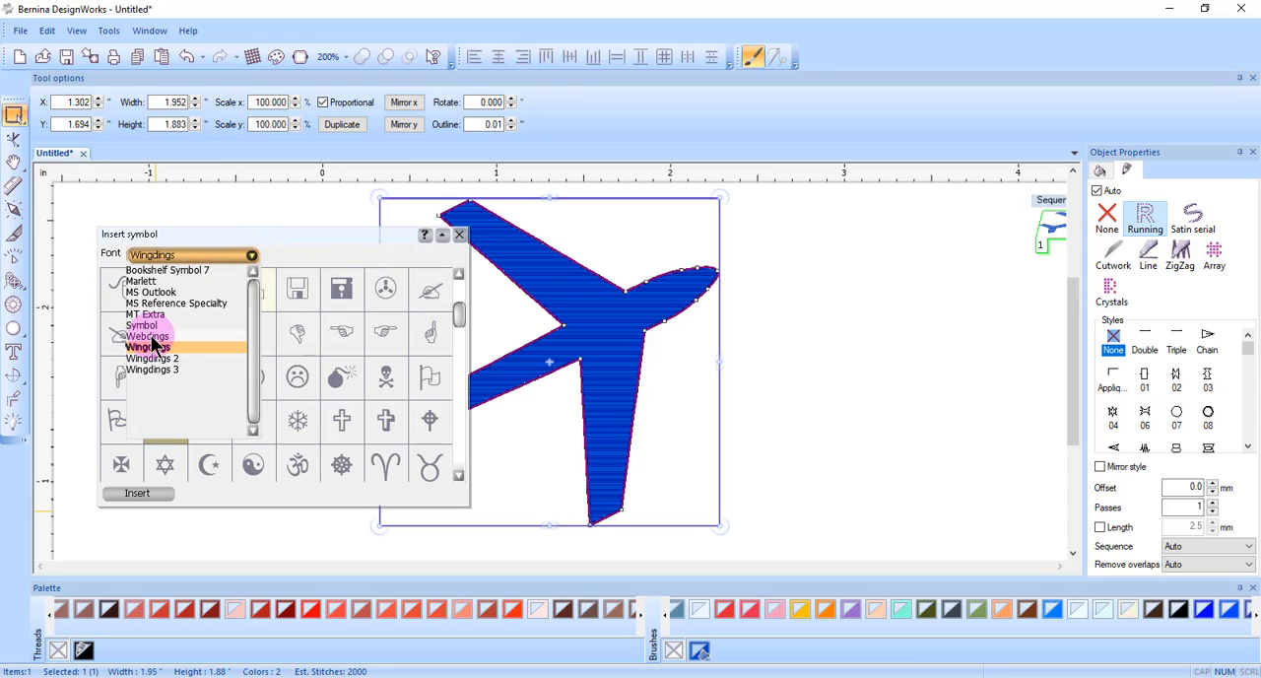
click(148, 335)
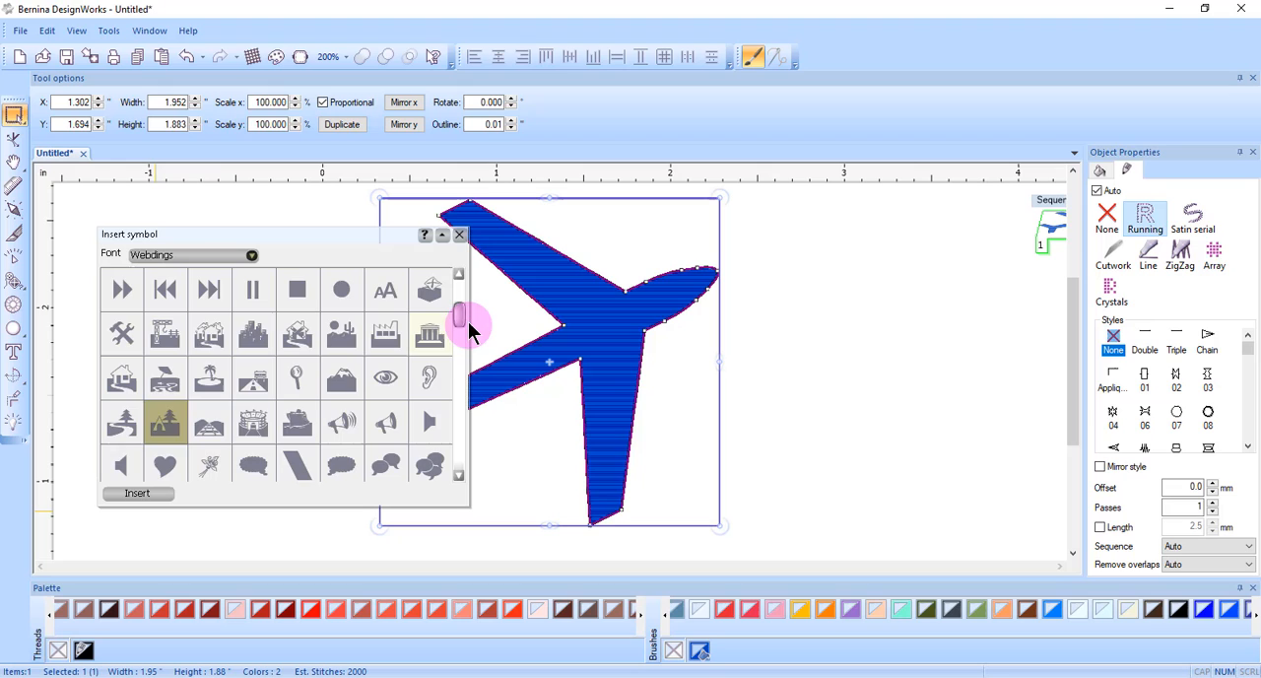
scroll(down, 3)
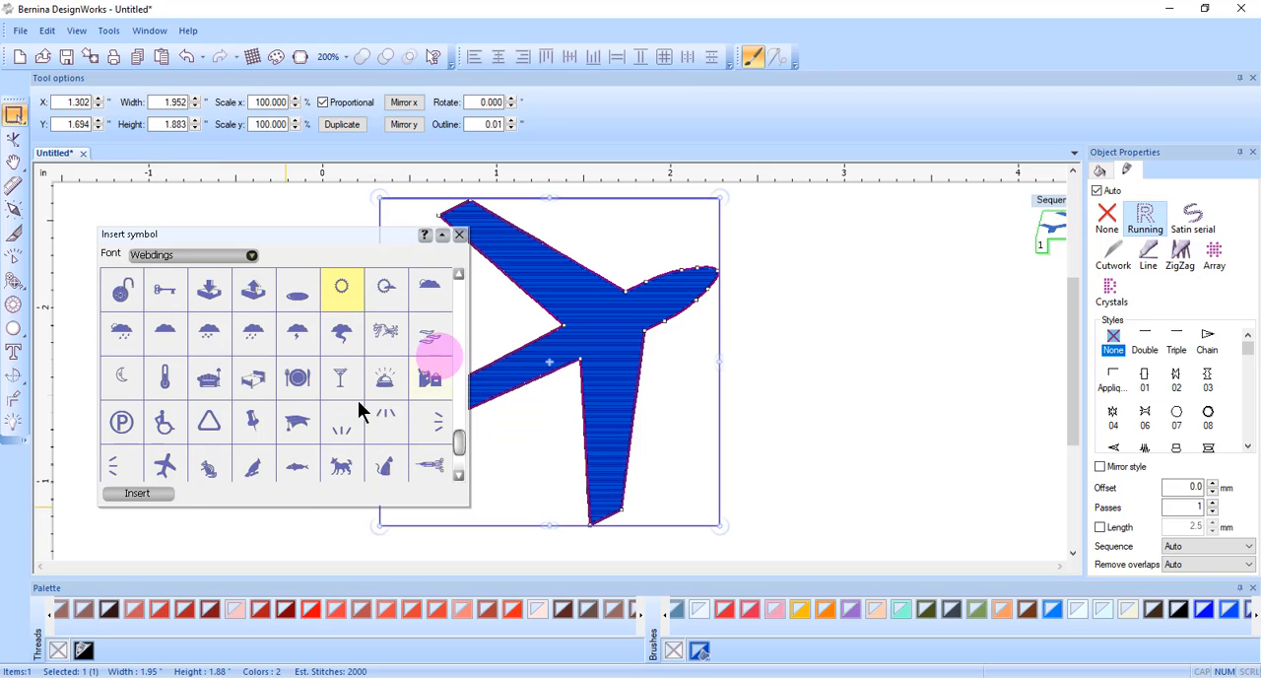
click(459, 235)
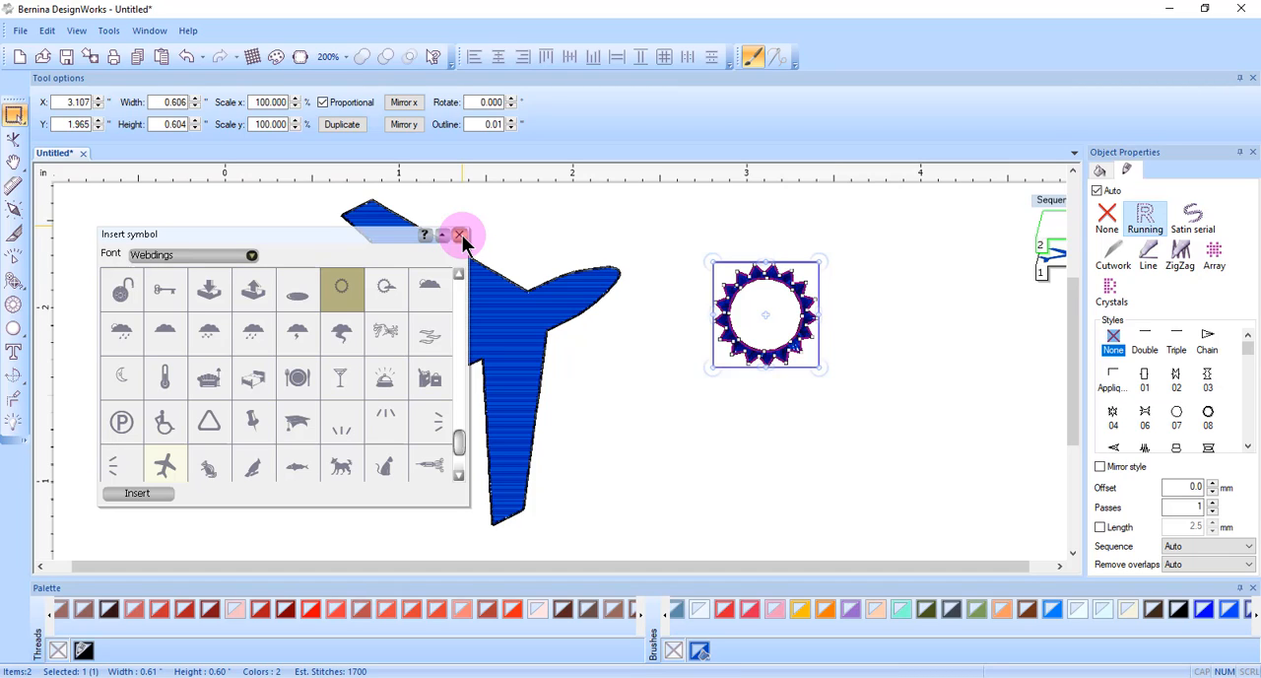
- Close Insert Symbol and review the sun ring's Fill and Outline stitch properties
click(461, 235)
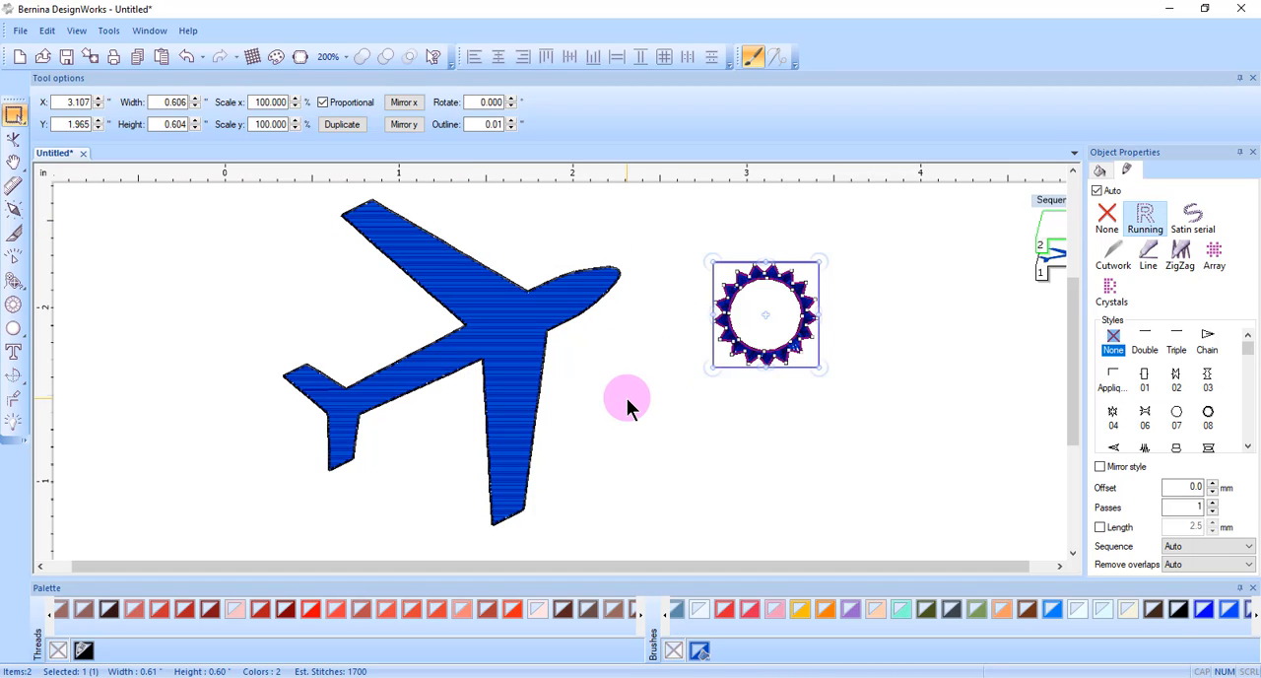
mouse_move(679, 446)
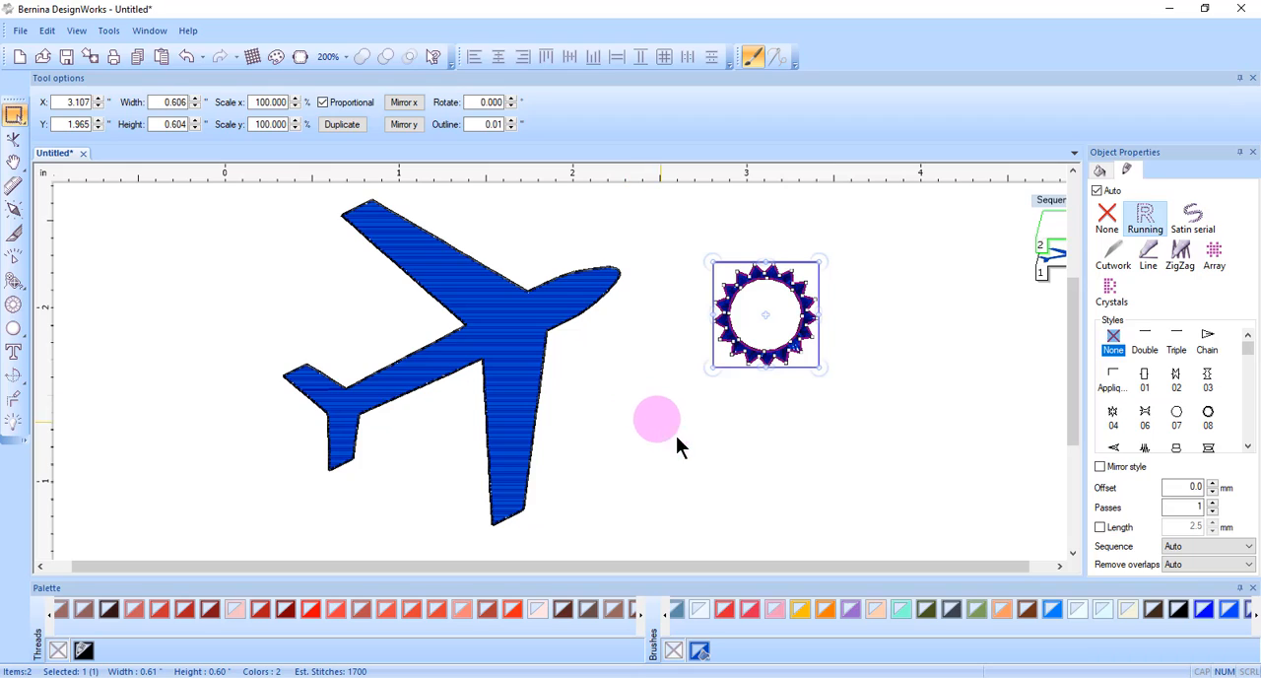
click(1128, 169)
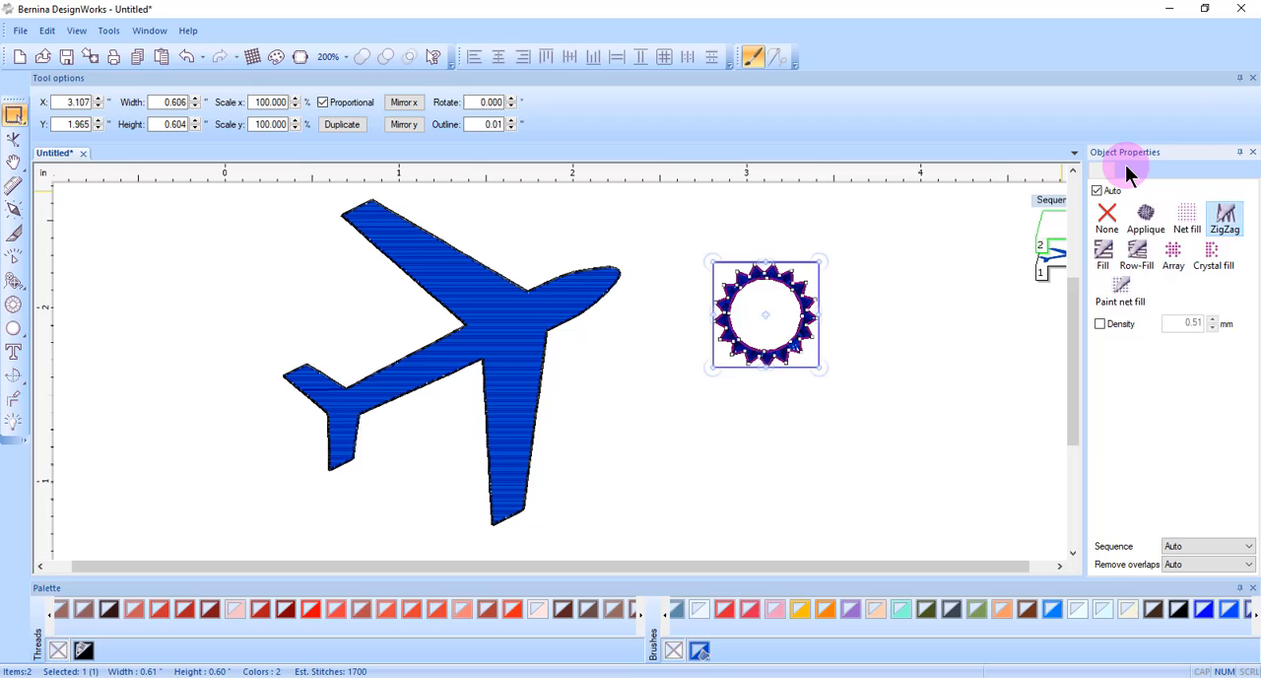
click(1100, 169)
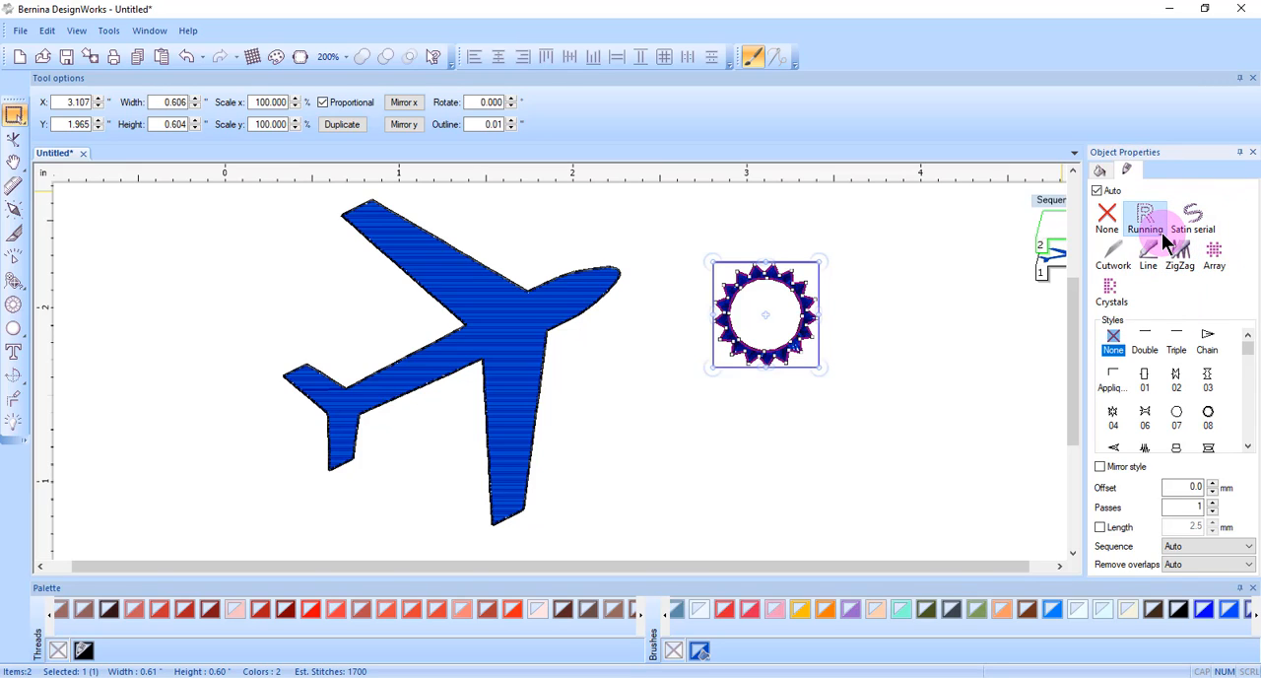